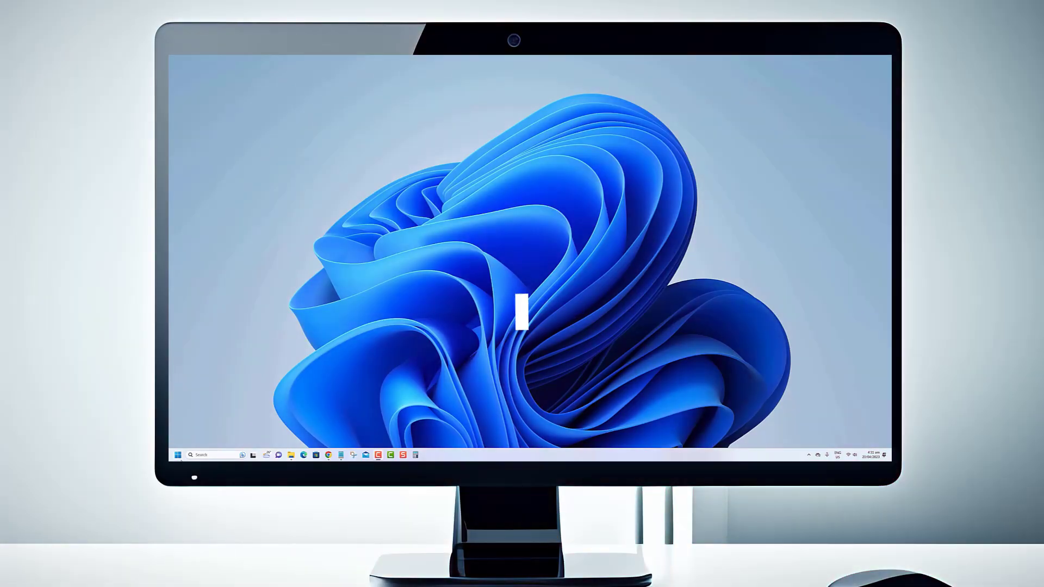
Step: Launch Settings and view the Network & internet page, then return to System
click(177, 454)
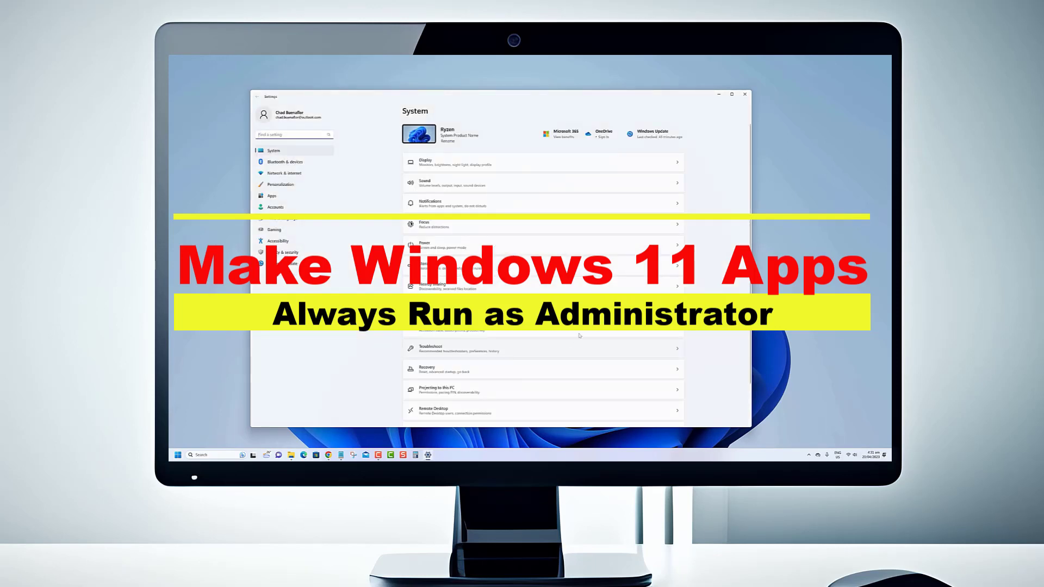
scroll(down, 3)
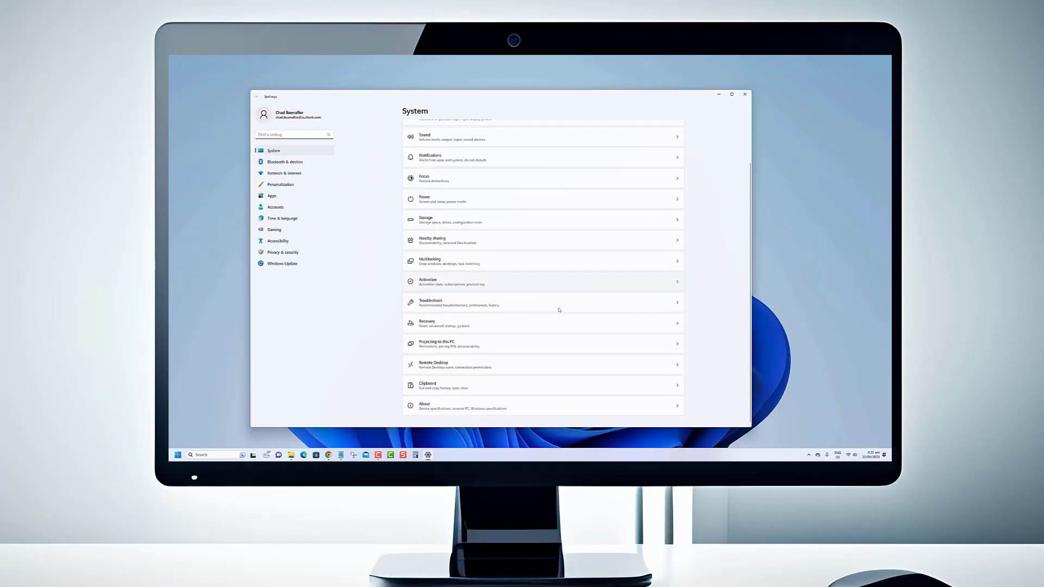
click(285, 173)
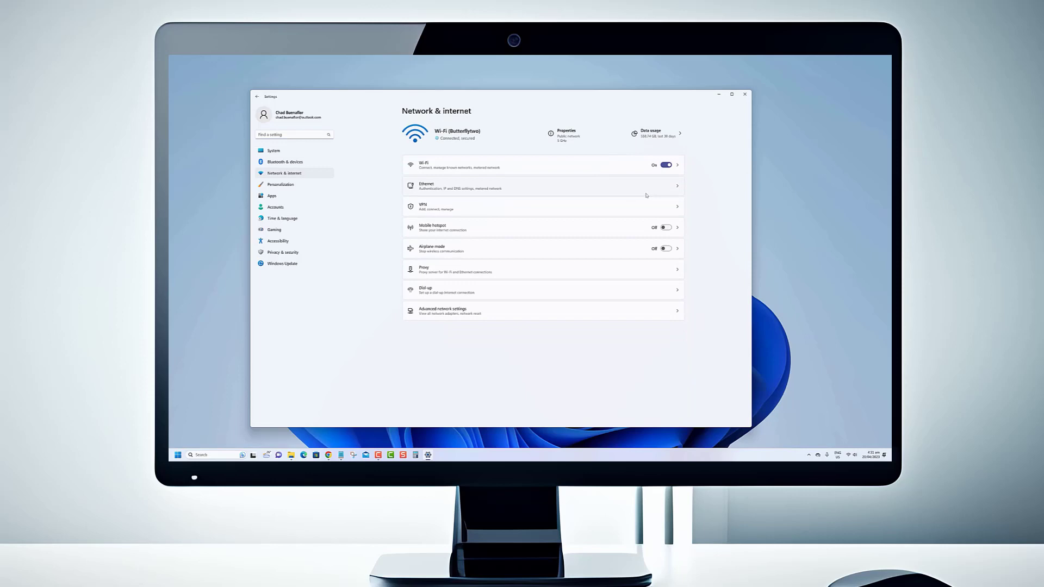
mouse_move(606, 246)
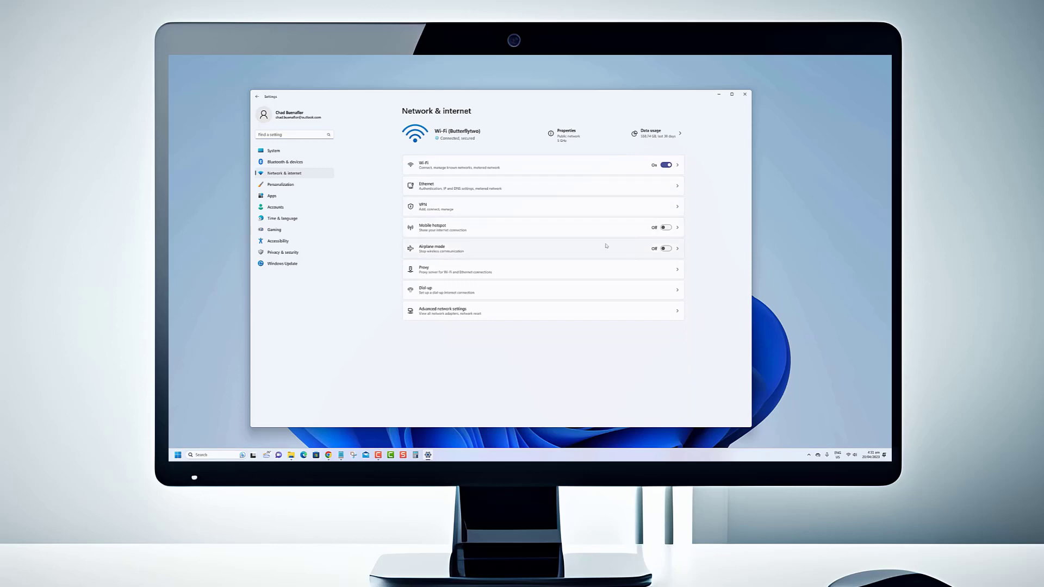
click(274, 150)
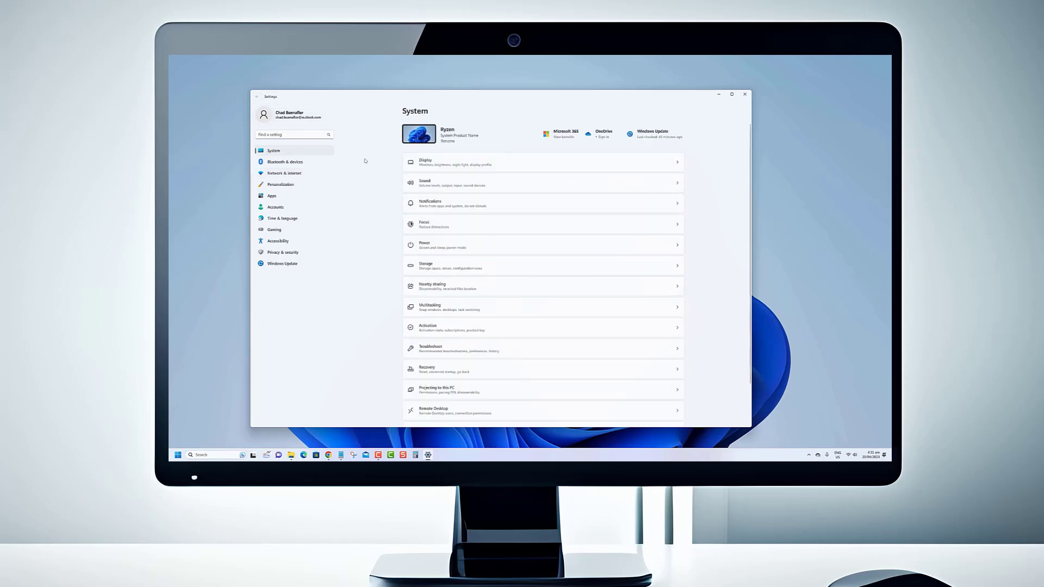
Step: Browse Bluetooth & devices and Apps, returning to the System overview each time
click(285, 161)
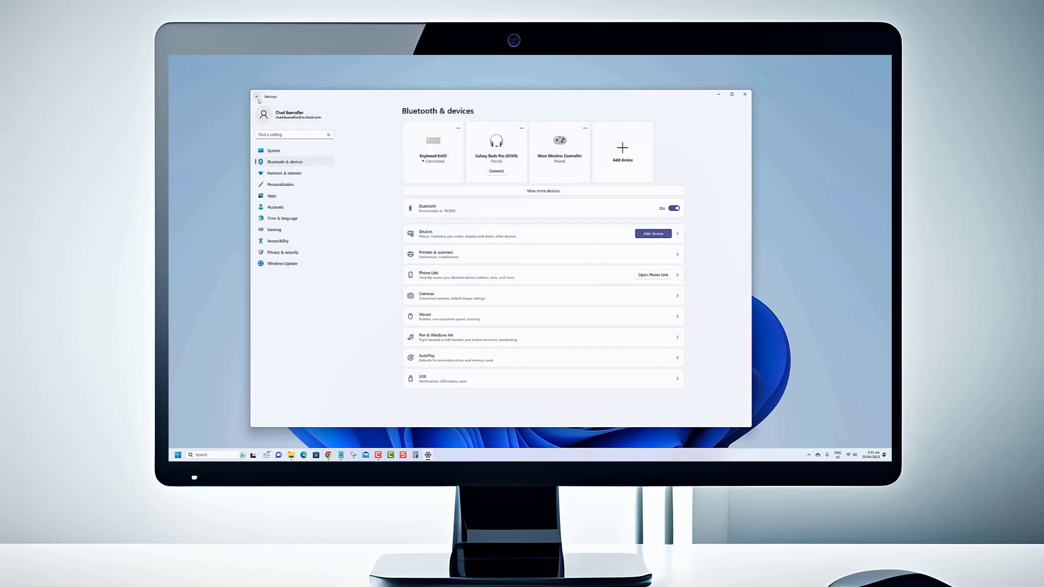
click(275, 150)
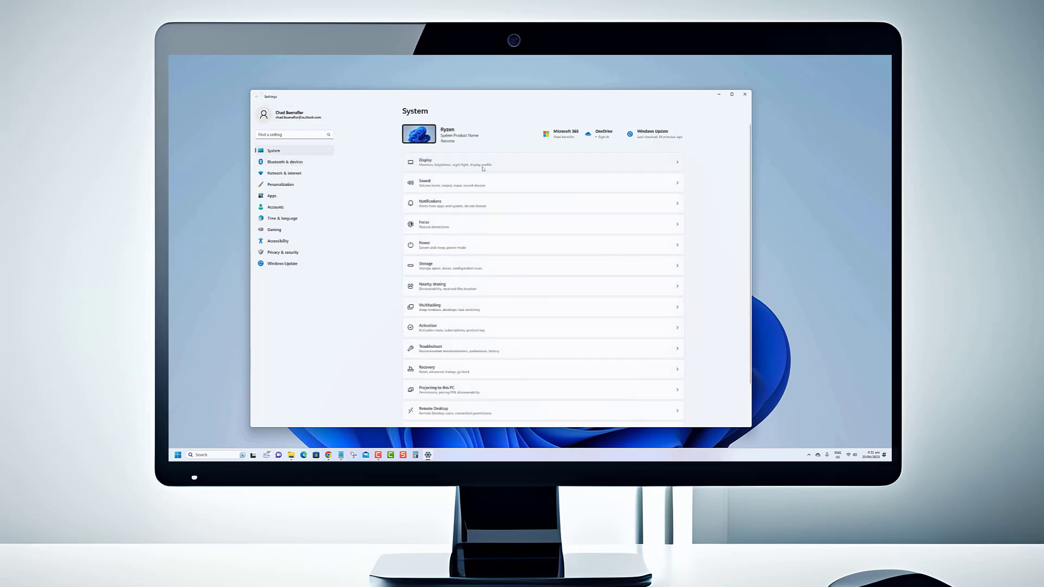
click(272, 196)
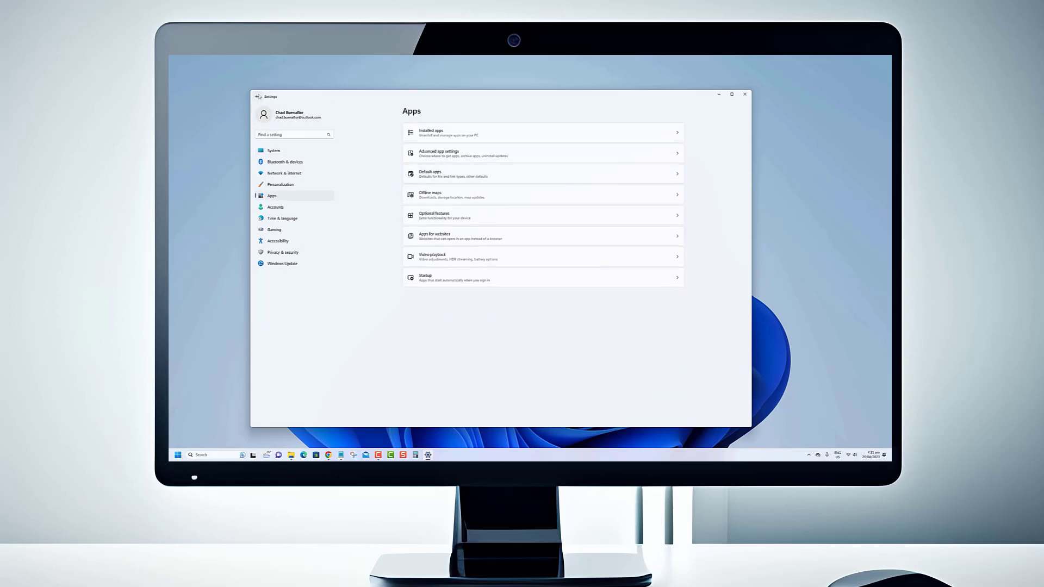
click(274, 150)
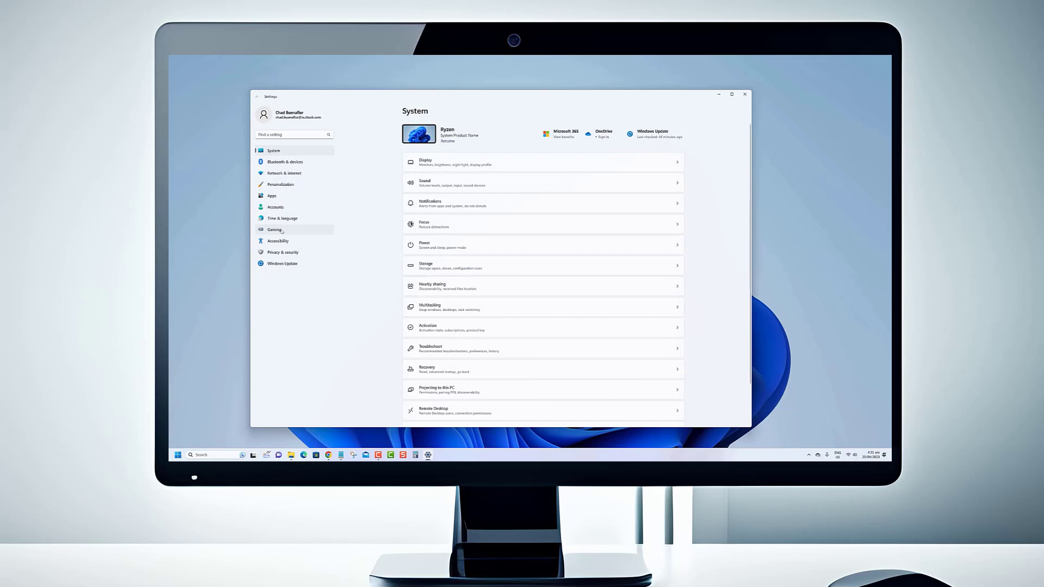
click(274, 229)
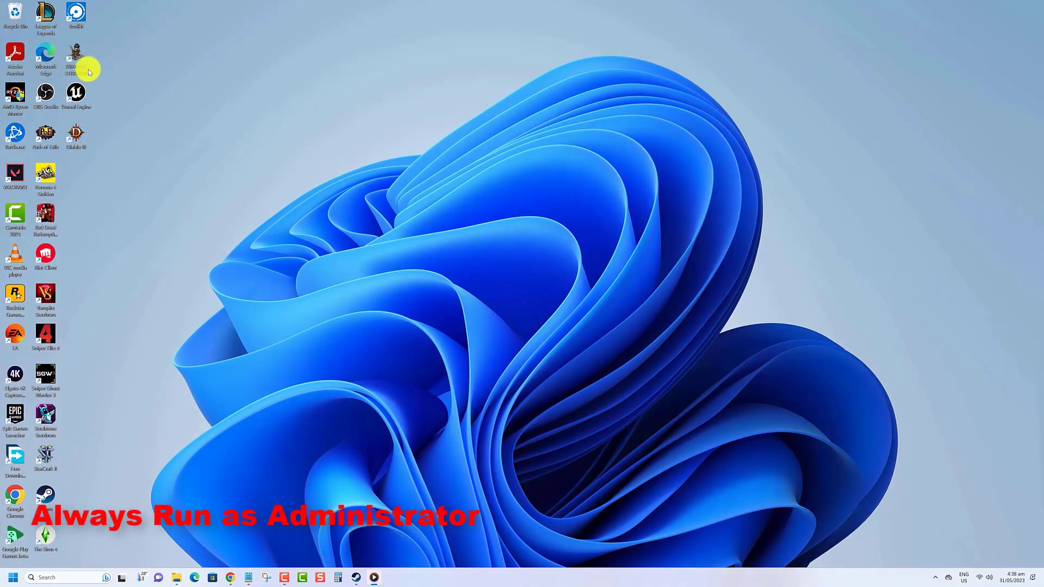
Step: Show the Microsoft Edge desktop shortcut's Properties from its context menu
right_click(75, 63)
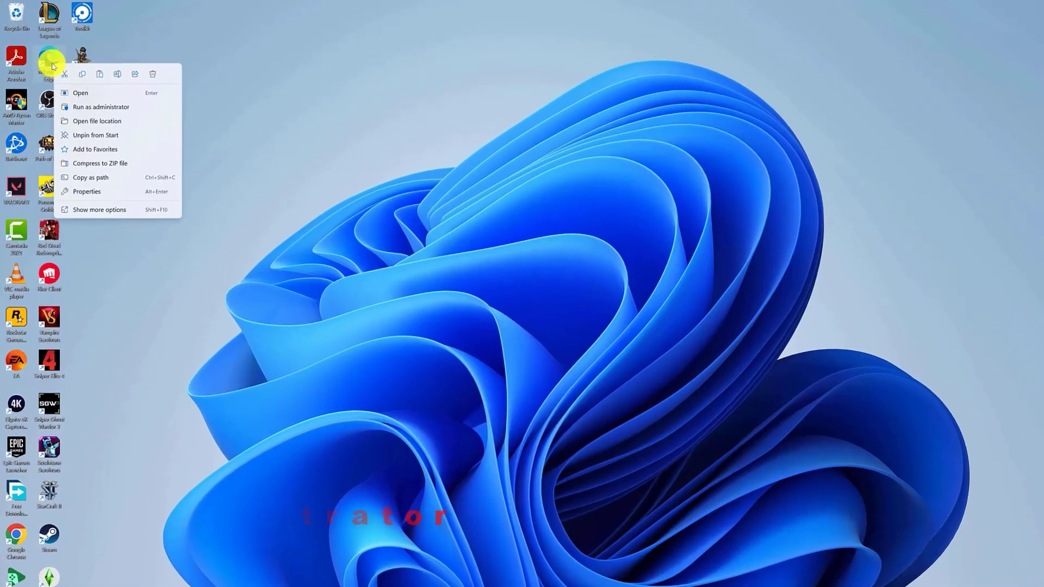
click(114, 227)
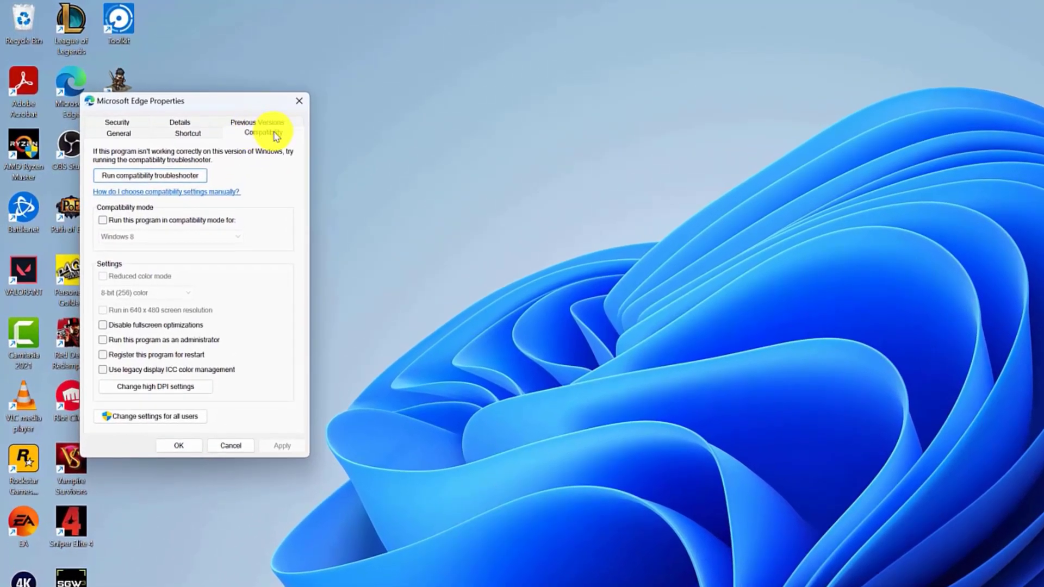
mouse_move(111, 265)
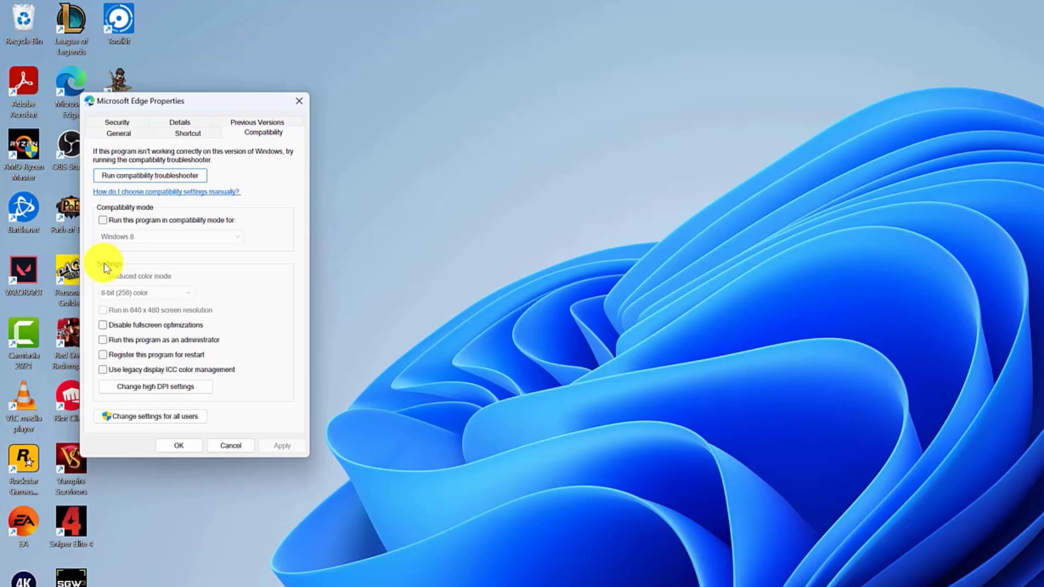
click(103, 339)
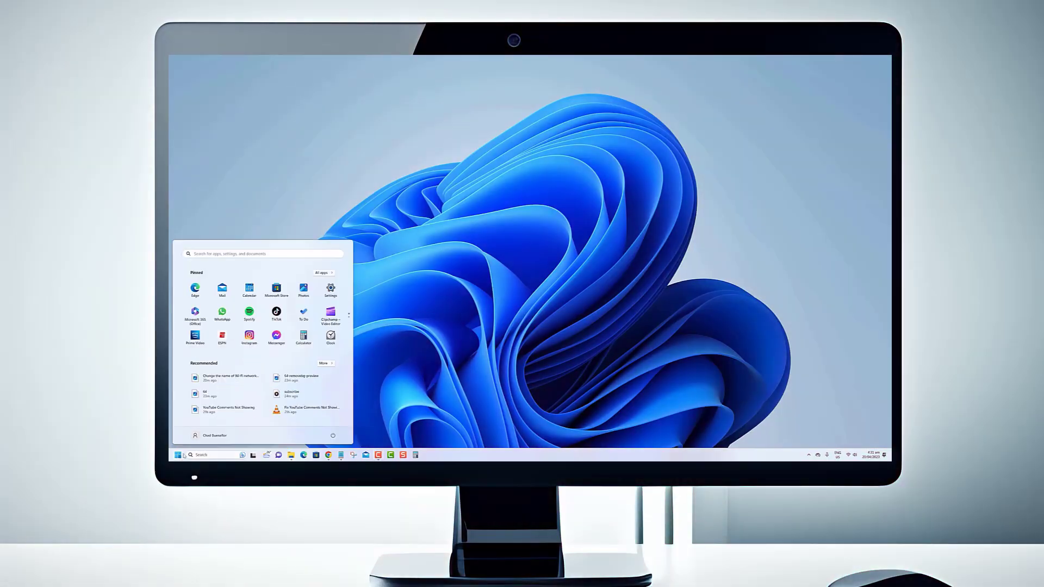
Step: Launch Settings from Start and go to the Network & internet page
click(330, 287)
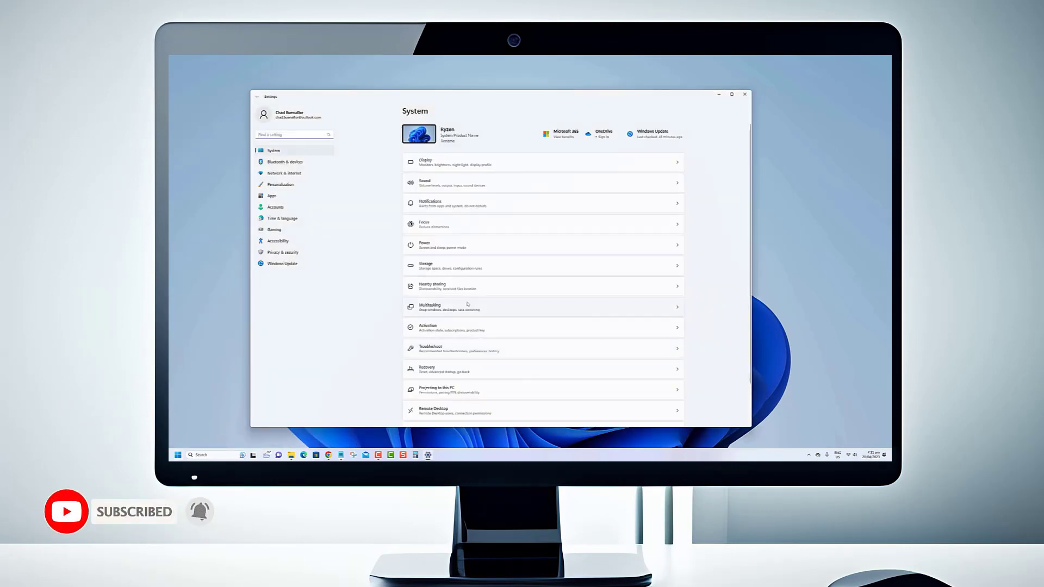
scroll(down, 3)
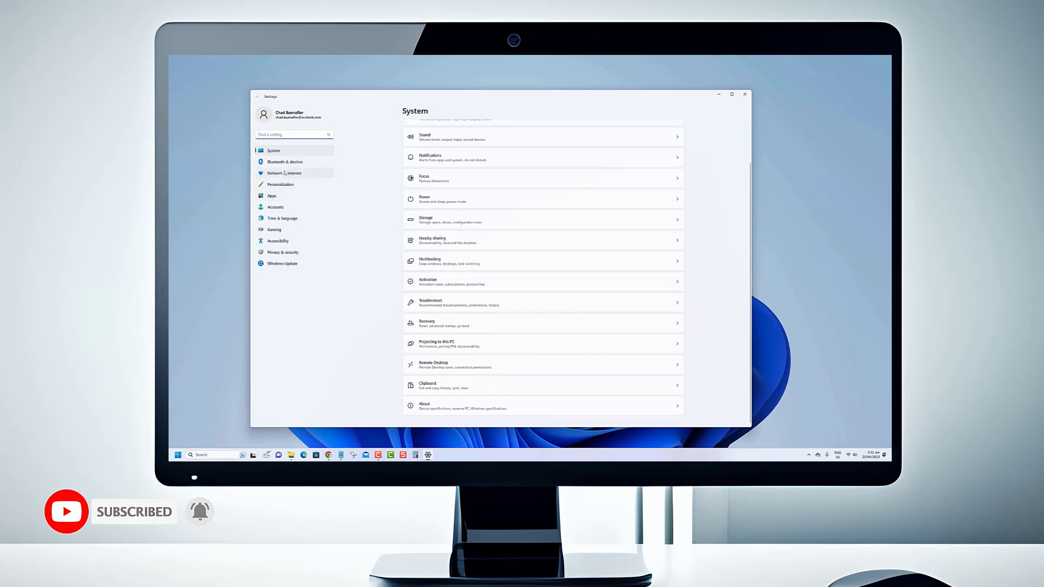
click(282, 173)
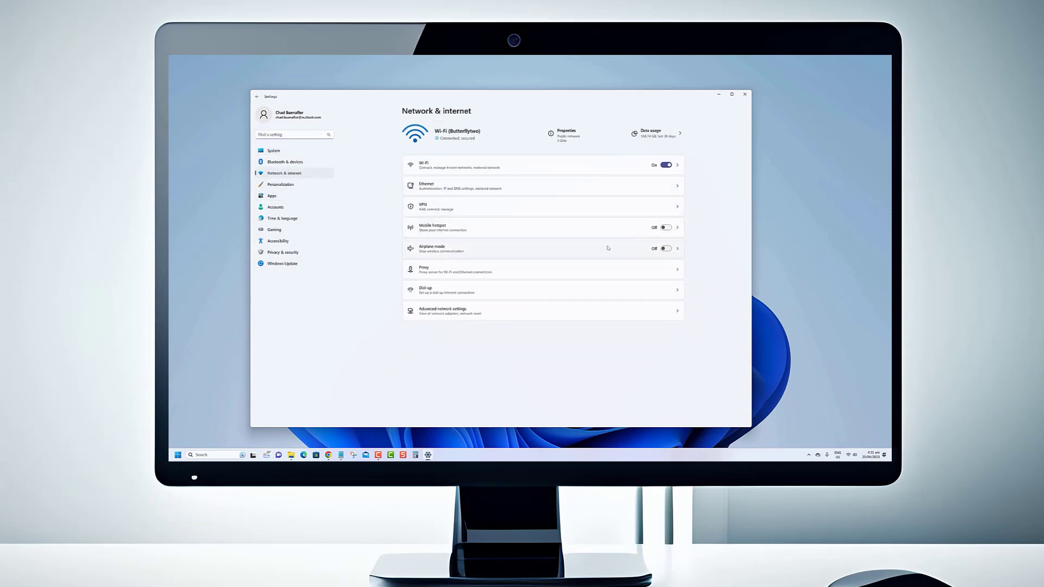